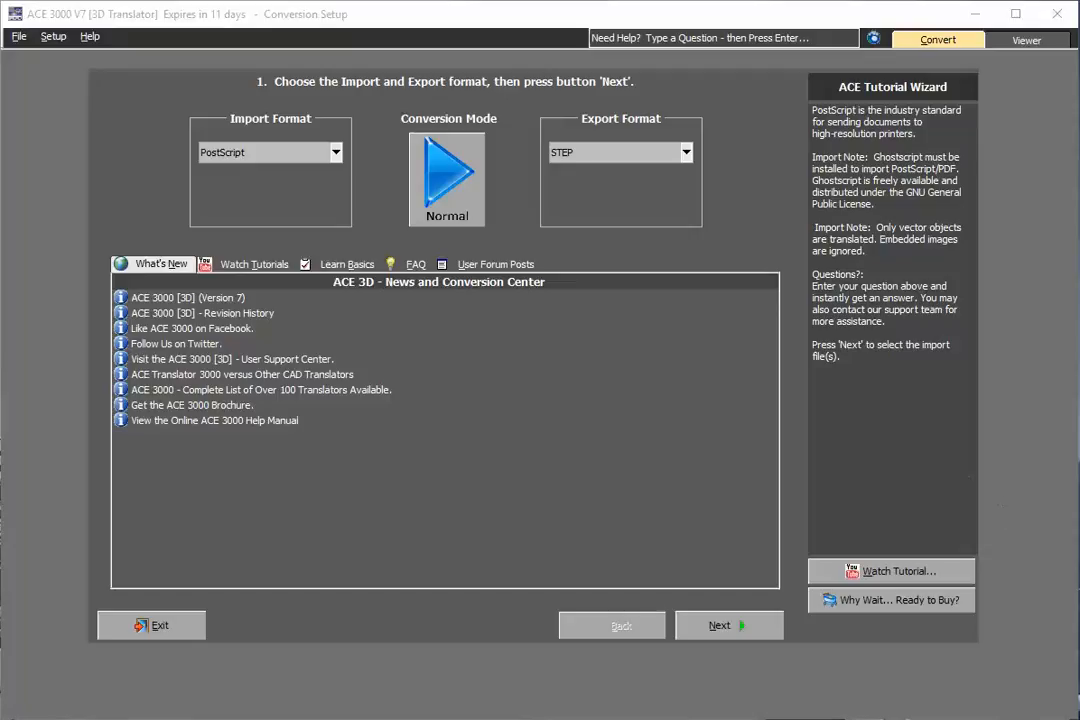
Set up PostScript import with STEP export and load spiral.ps from ace-examples > ps.
{"action": "left_click", "coordinate": [336, 152]}
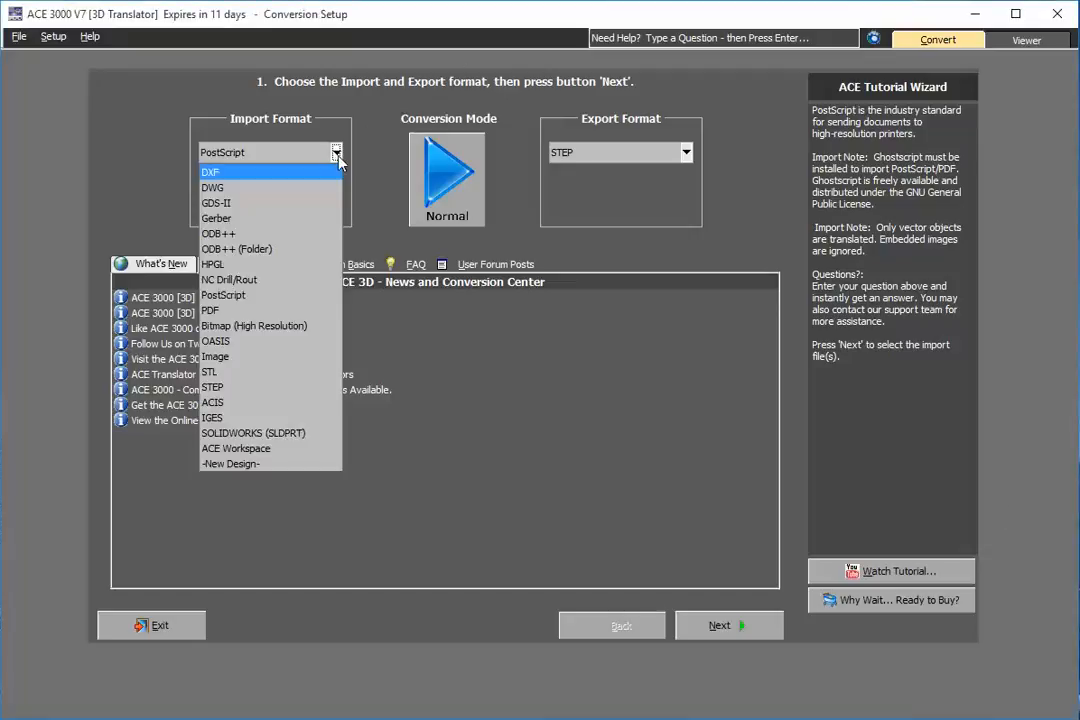
{"action": "mouse_move", "coordinate": [280, 311]}
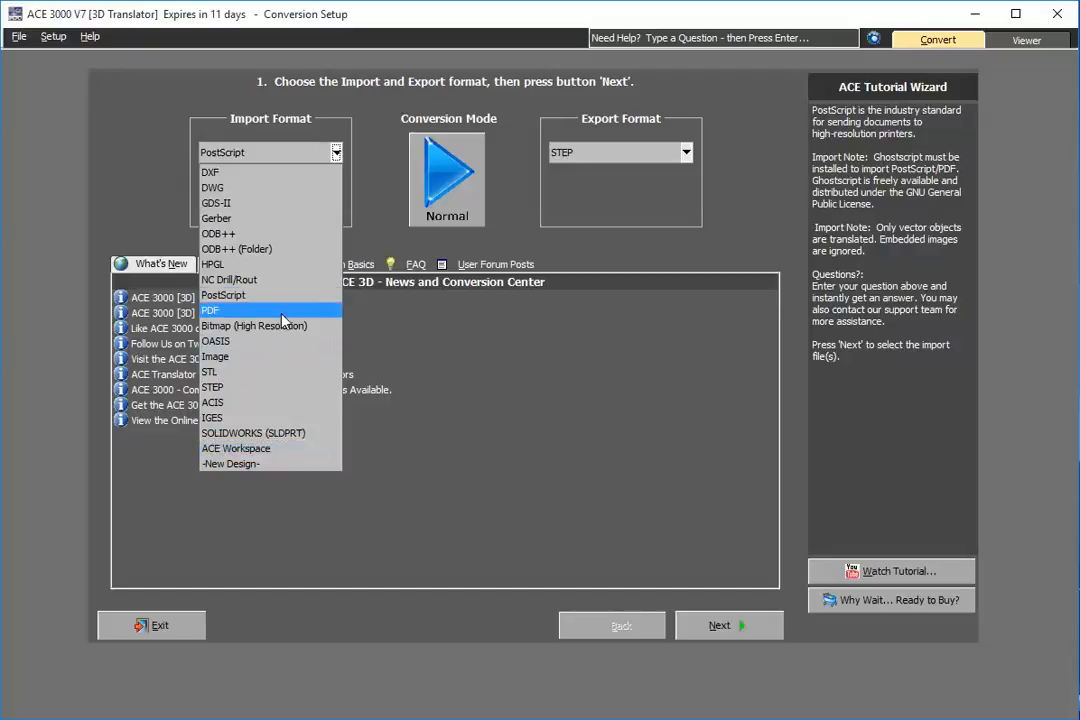
{"action": "left_click", "coordinate": [686, 152]}
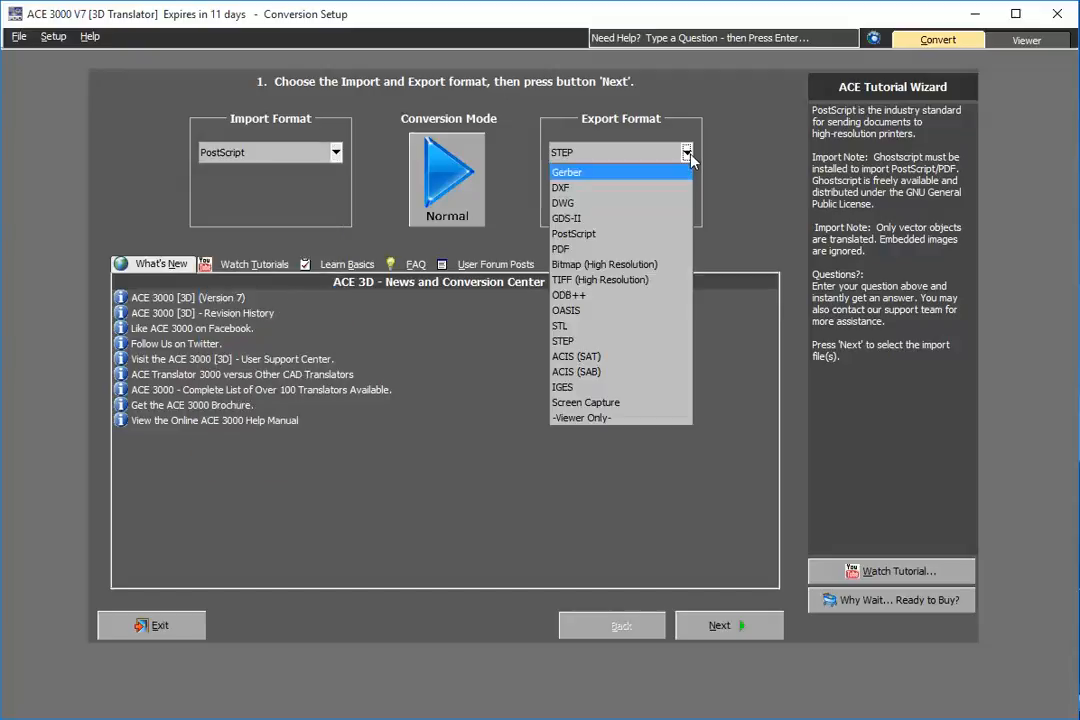
{"action": "mouse_move", "coordinate": [630, 341]}
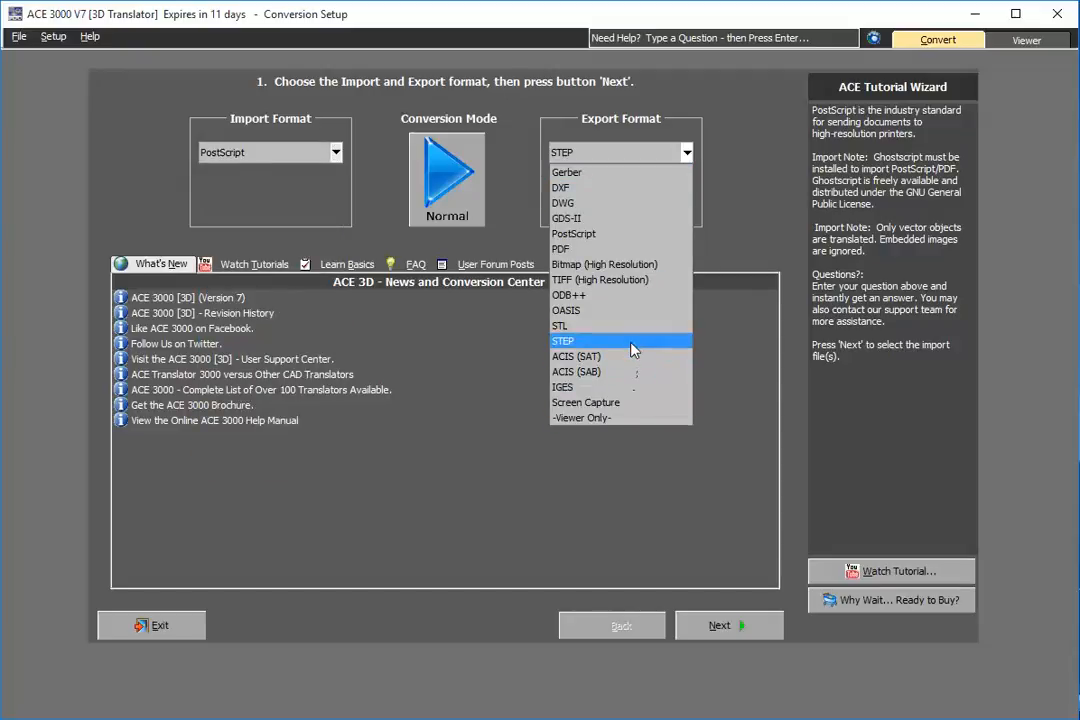
{"action": "left_click", "coordinate": [719, 625]}
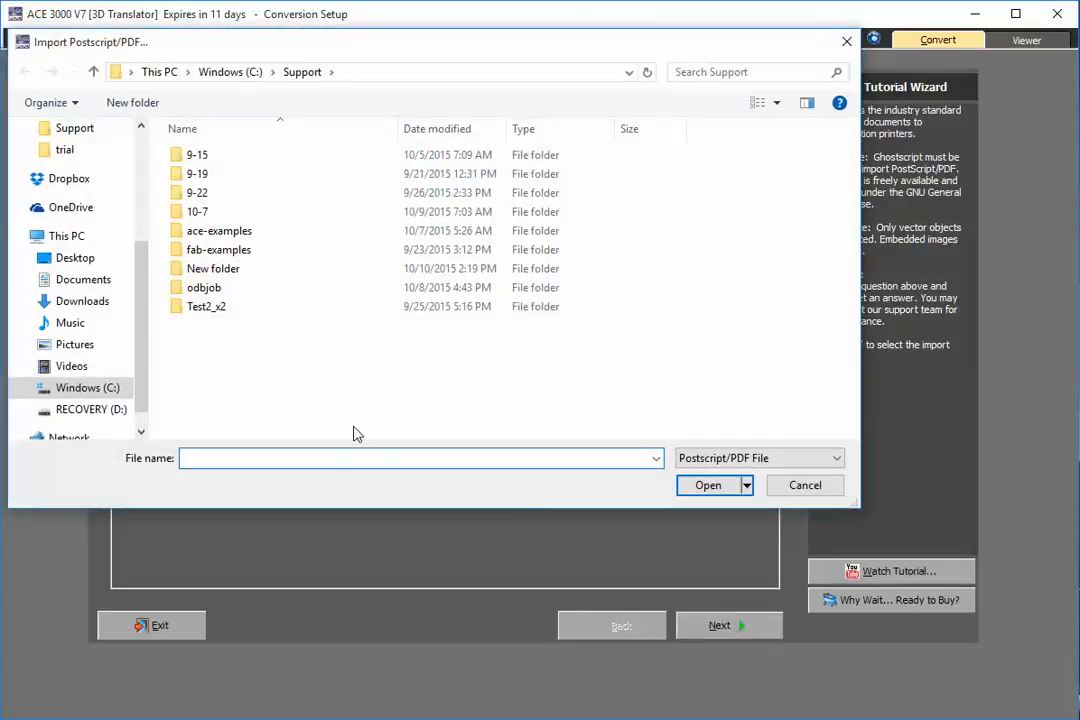
{"action": "double_click", "coordinate": [218, 230]}
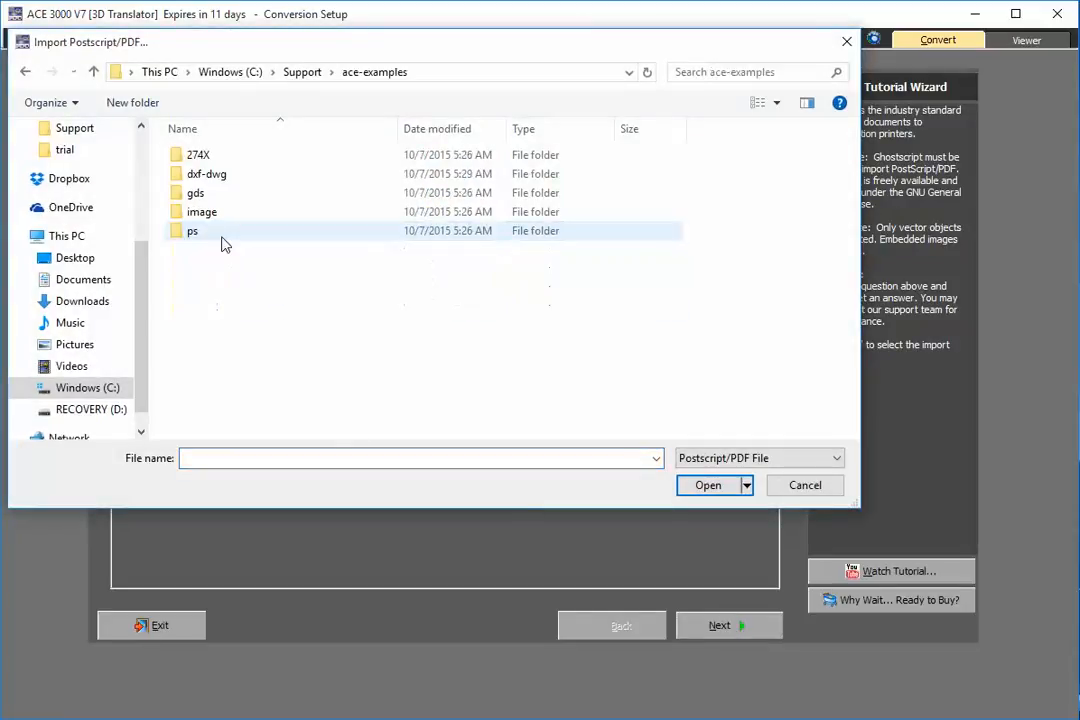
{"action": "double_click", "coordinate": [192, 231]}
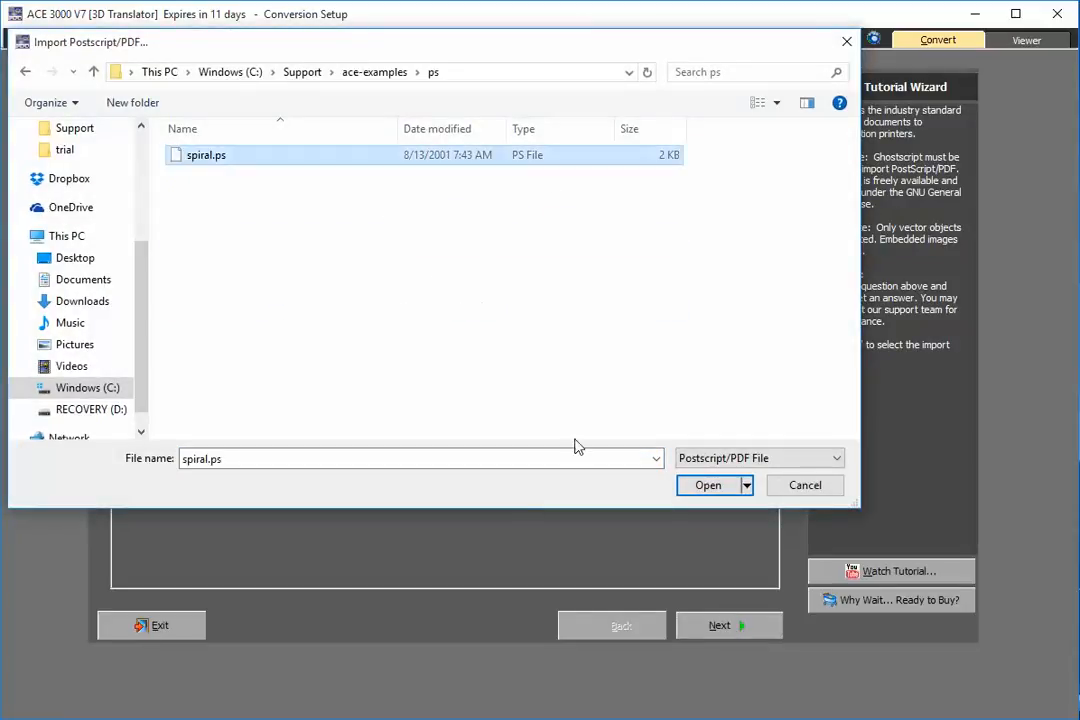
{"action": "left_click", "coordinate": [708, 485]}
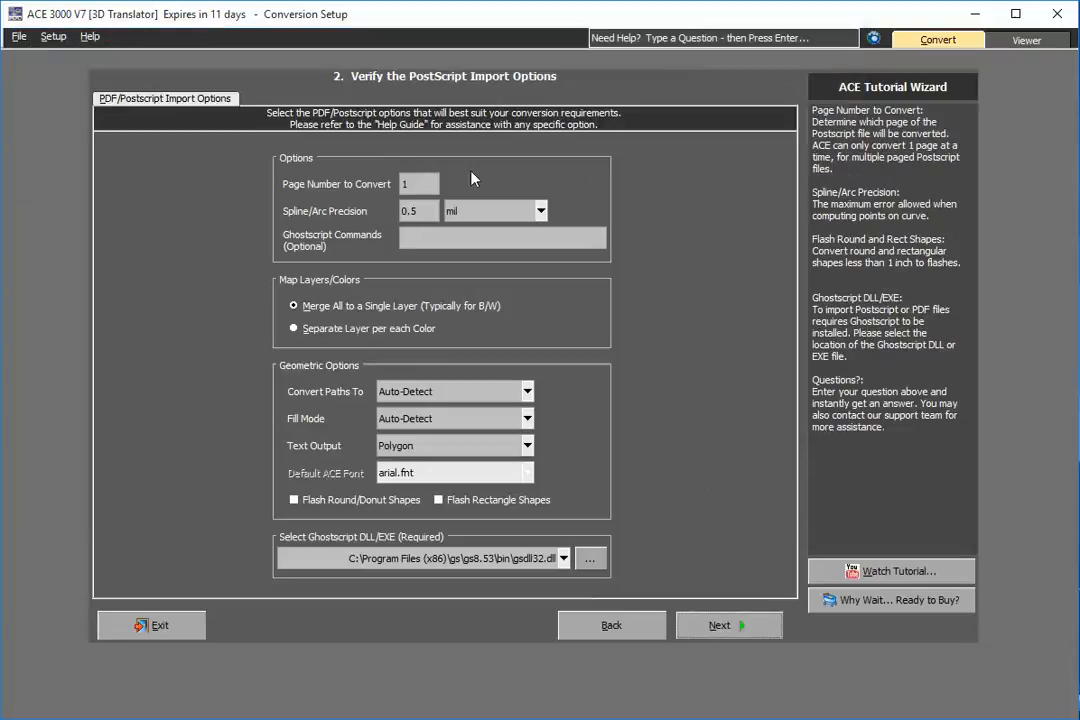
{"action": "mouse_move", "coordinate": [723, 563]}
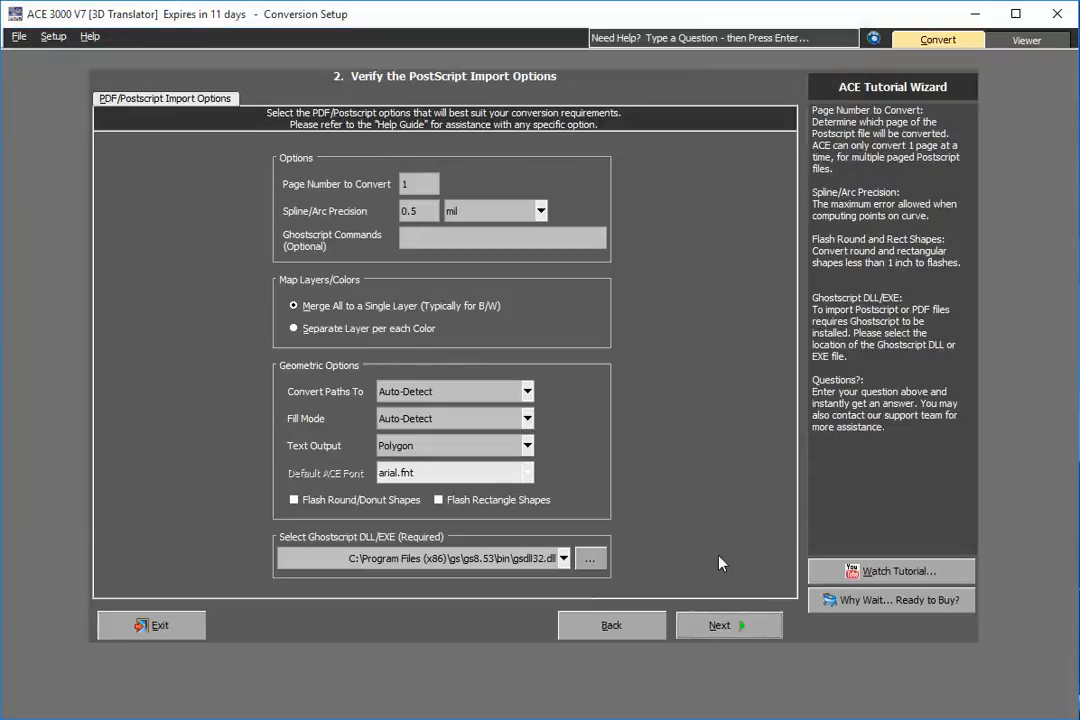
Keep the default PostScript import options and advance to STEP export options.
{"action": "left_click", "coordinate": [728, 624]}
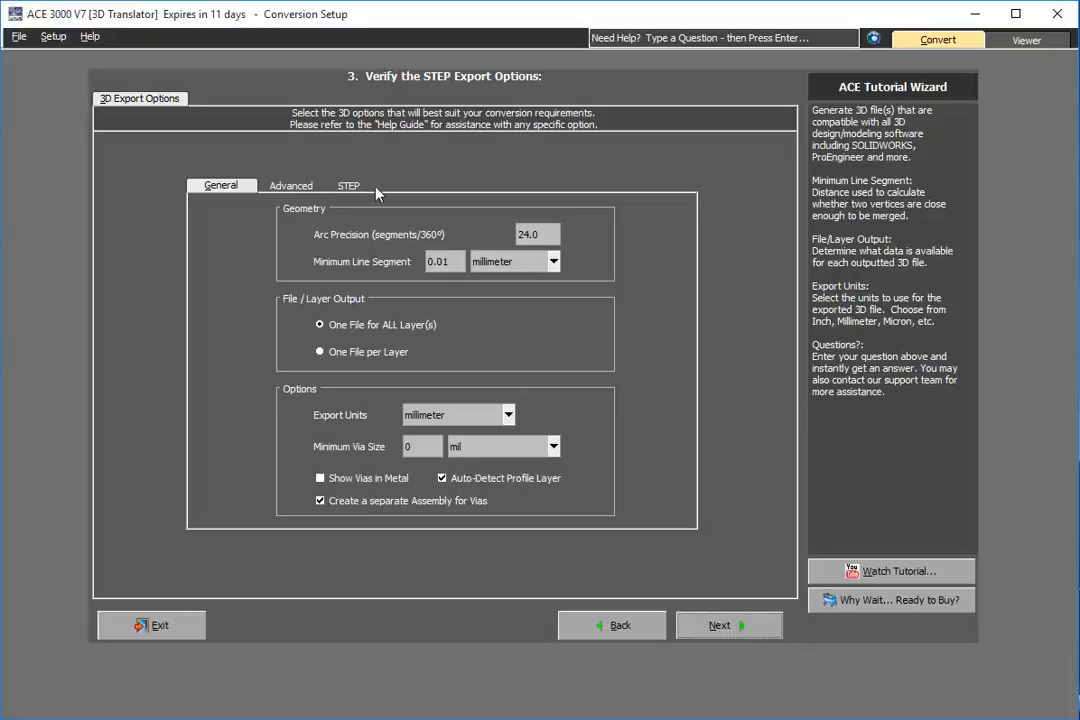
Enable Optimize/Clean 3D STEP Files on the STEP tab and continue to layer selection.
{"action": "left_click", "coordinate": [348, 185]}
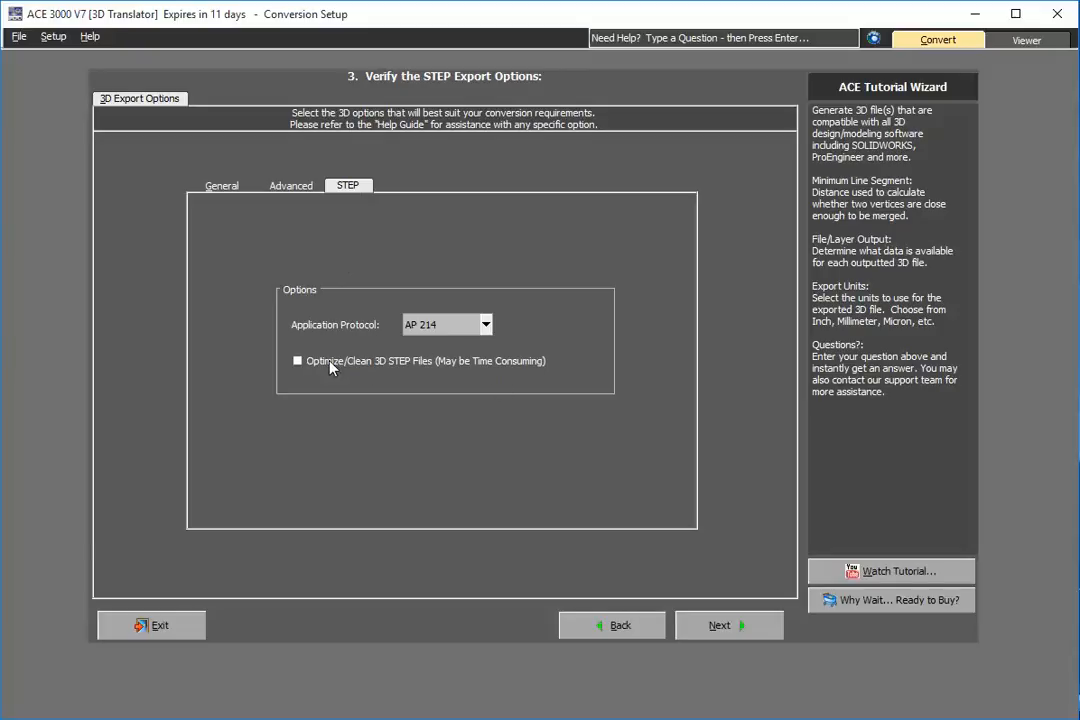
{"action": "left_click", "coordinate": [297, 360]}
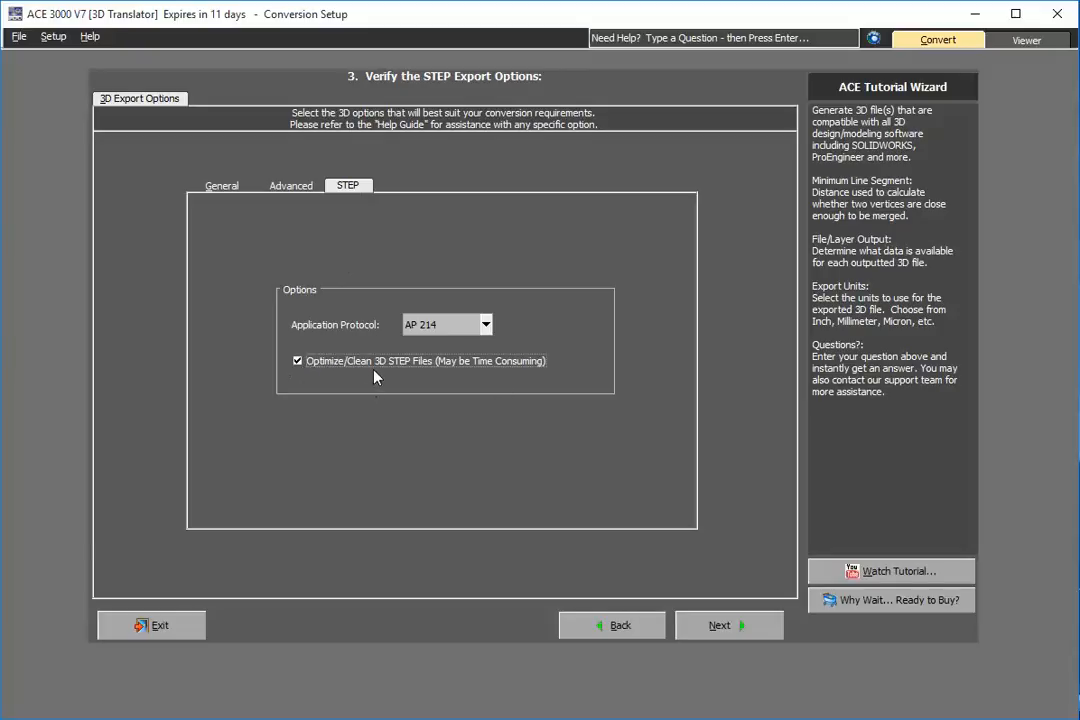
{"action": "left_click", "coordinate": [221, 185]}
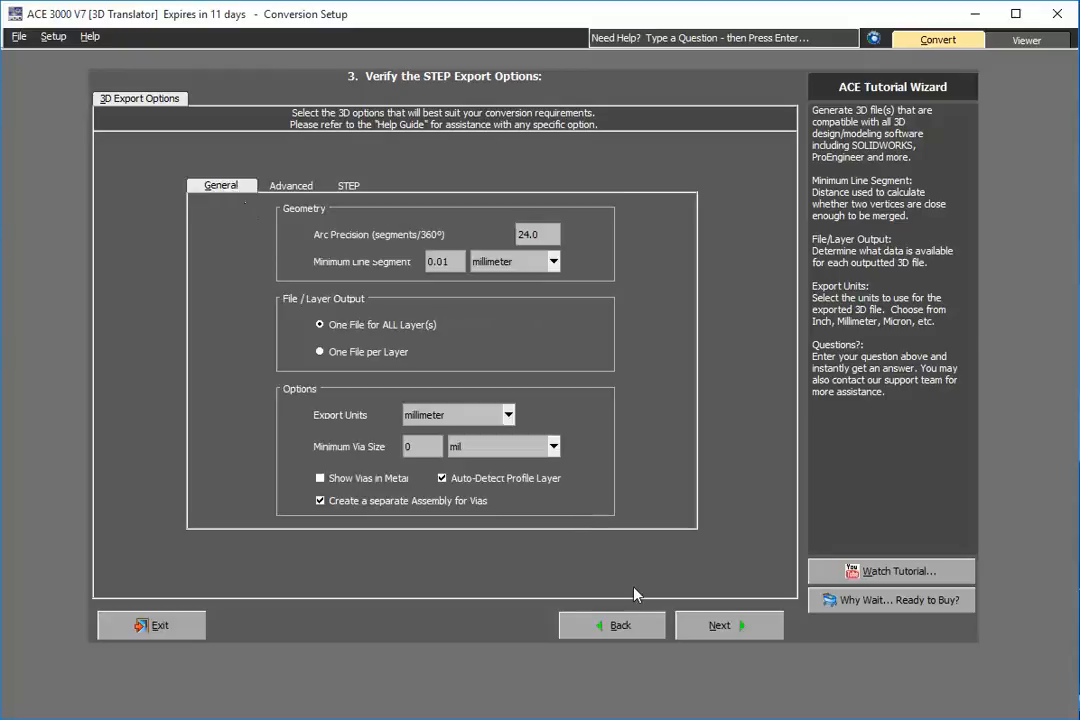
{"action": "left_click", "coordinate": [728, 624]}
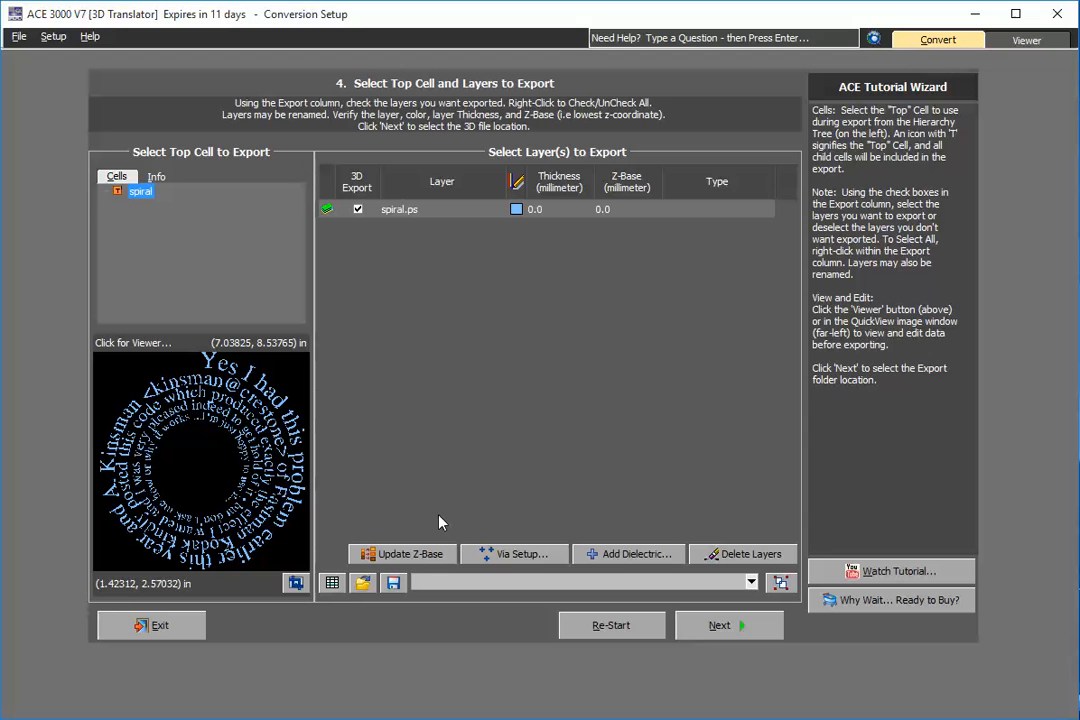
{"action": "mouse_move", "coordinate": [268, 513]}
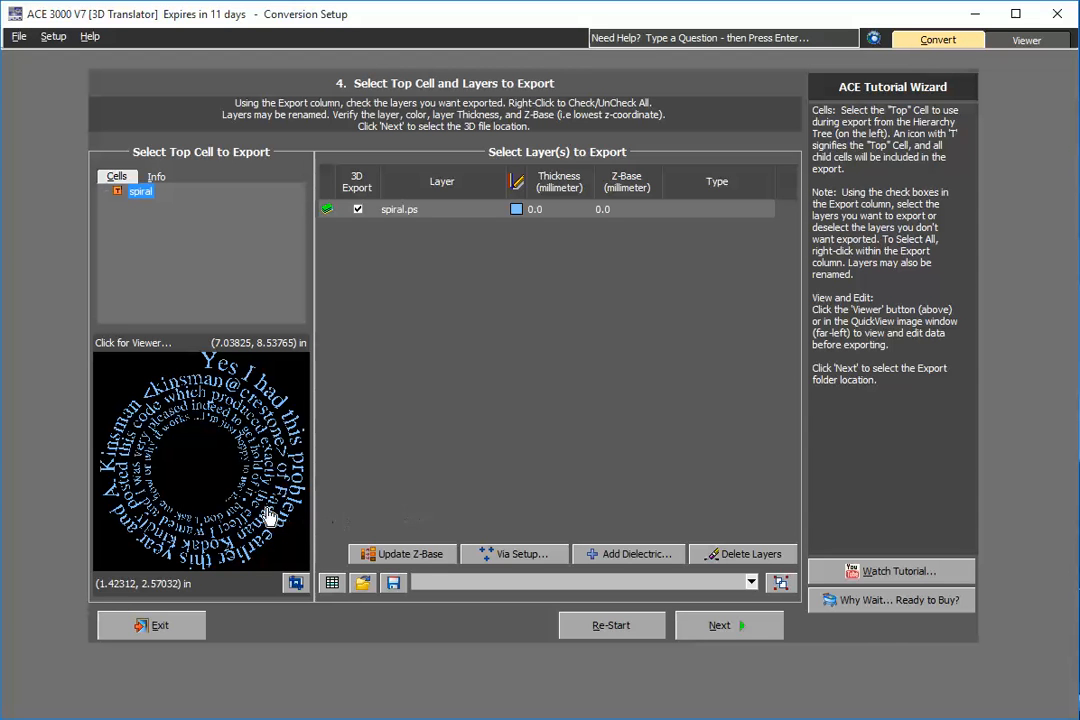
View the spiral.ps text drawing in the full Viewer tab.
{"action": "left_click", "coordinate": [1026, 40]}
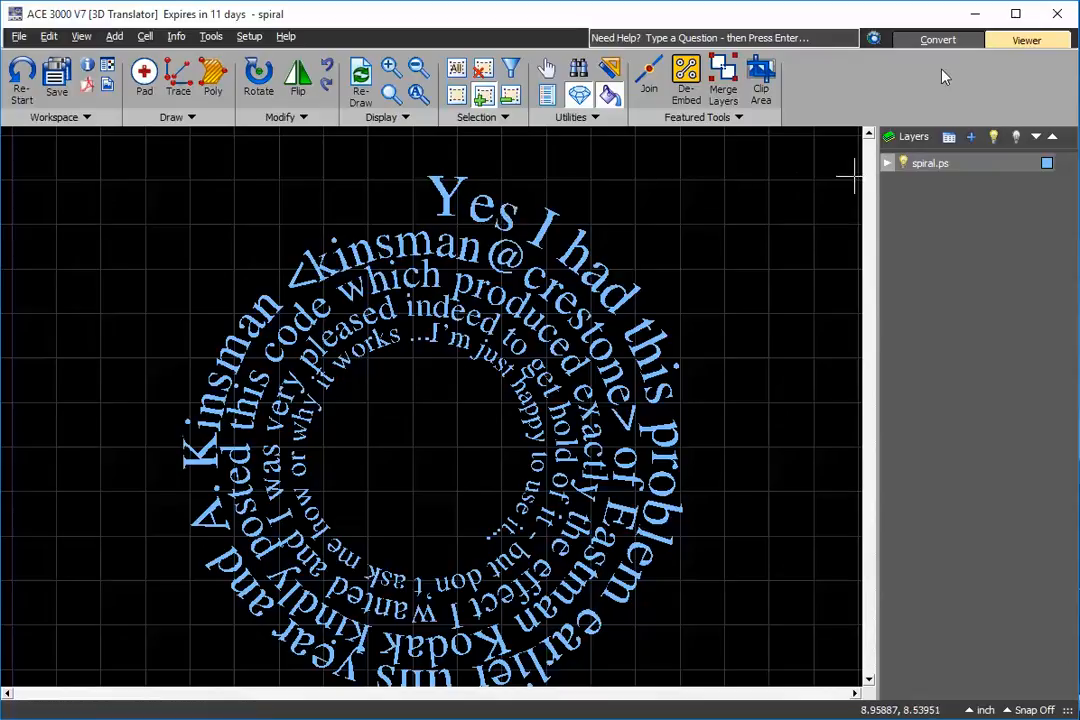
Back on the Convert tab, set the spiral.ps layer thickness to 10.
{"action": "left_click", "coordinate": [937, 40]}
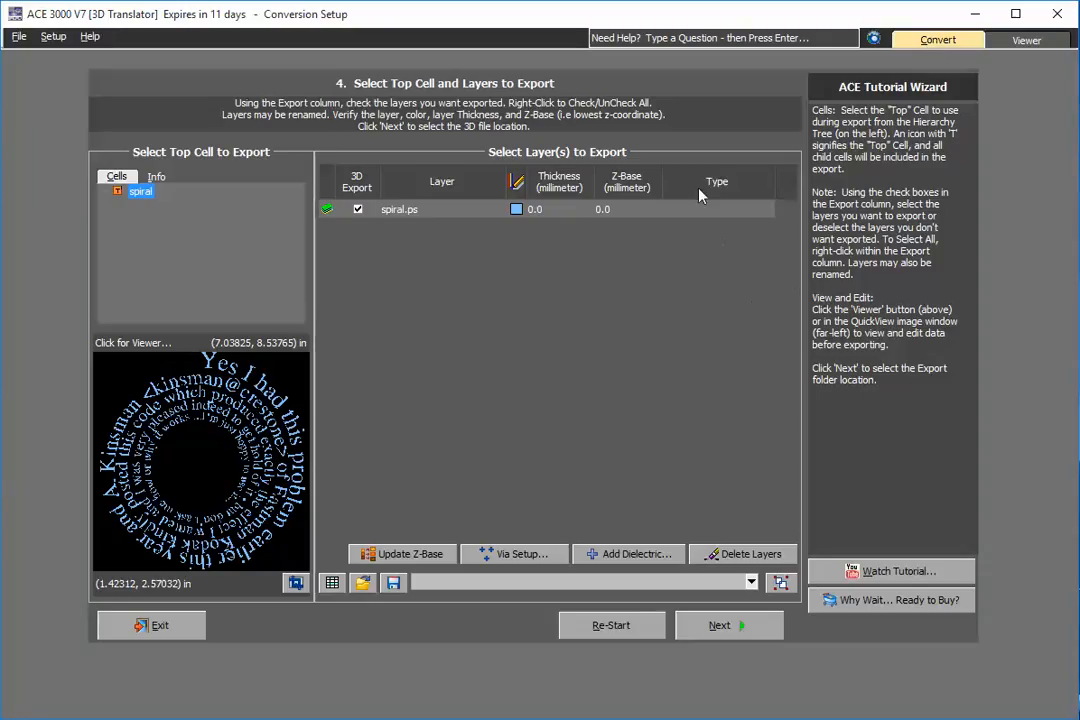
{"action": "double_click", "coordinate": [535, 209]}
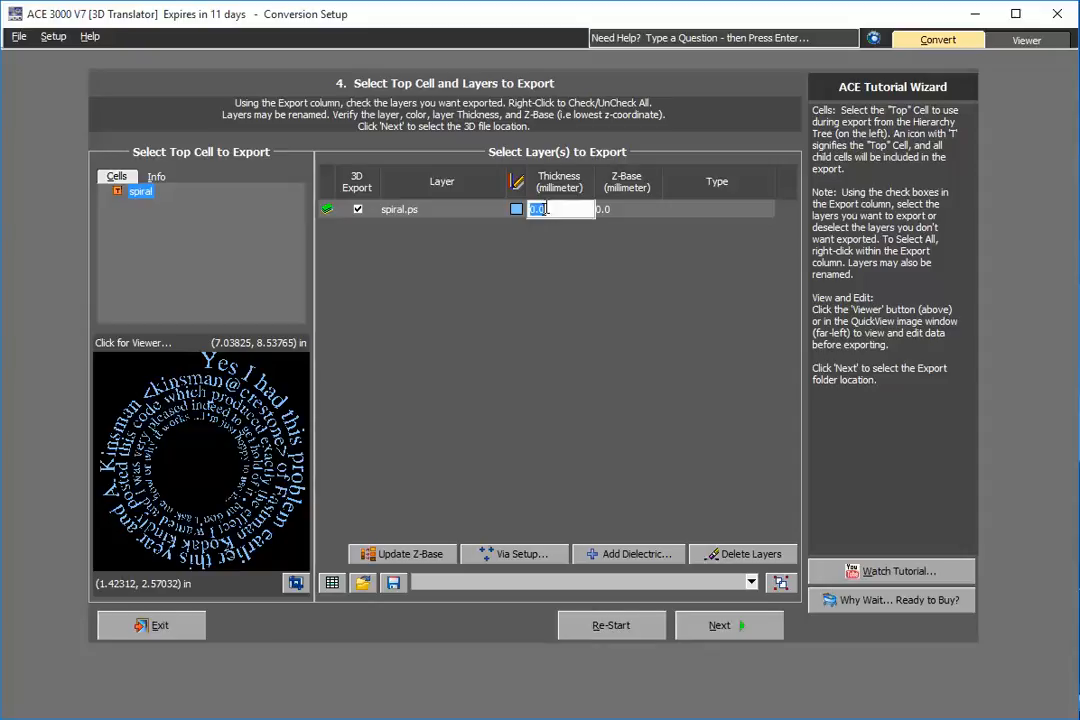
{"action": "type", "text": "10"}
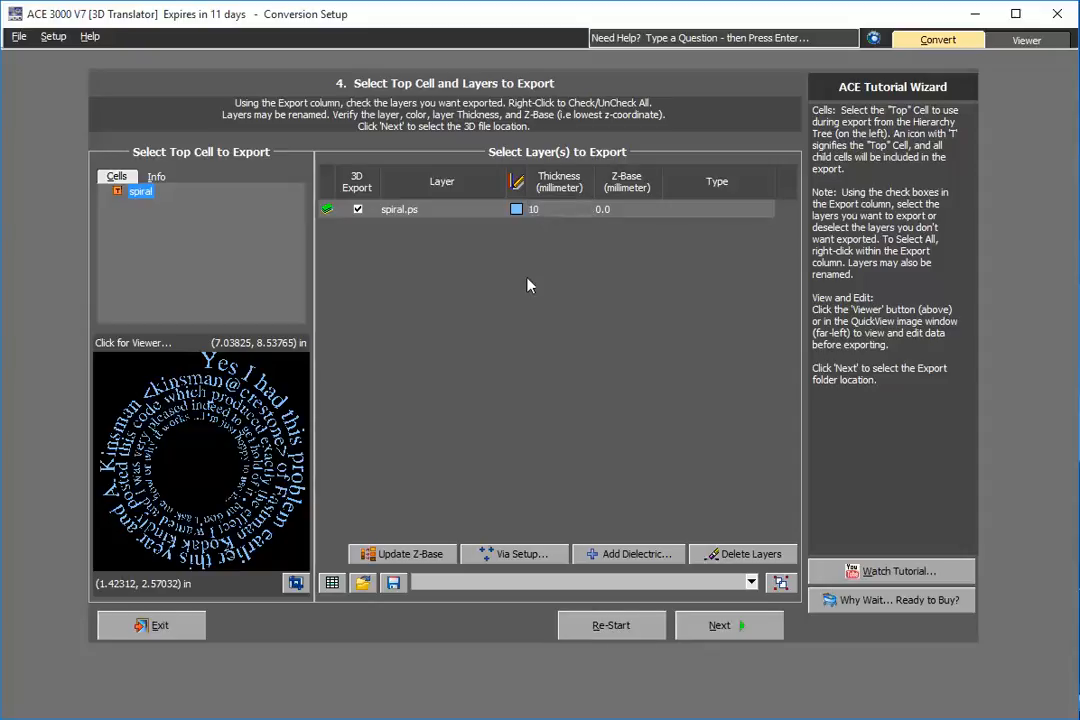
{"action": "mouse_move", "coordinate": [725, 627]}
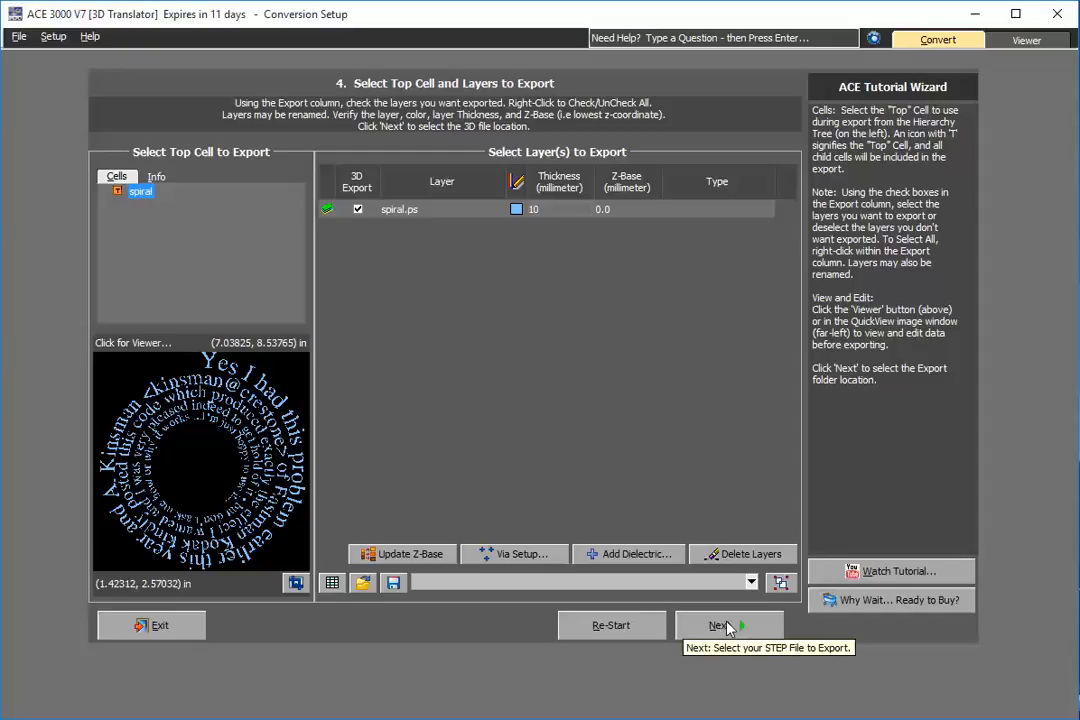
Accept the undefined layer types warning and save the export as spiral.stp.
{"action": "left_click", "coordinate": [728, 625]}
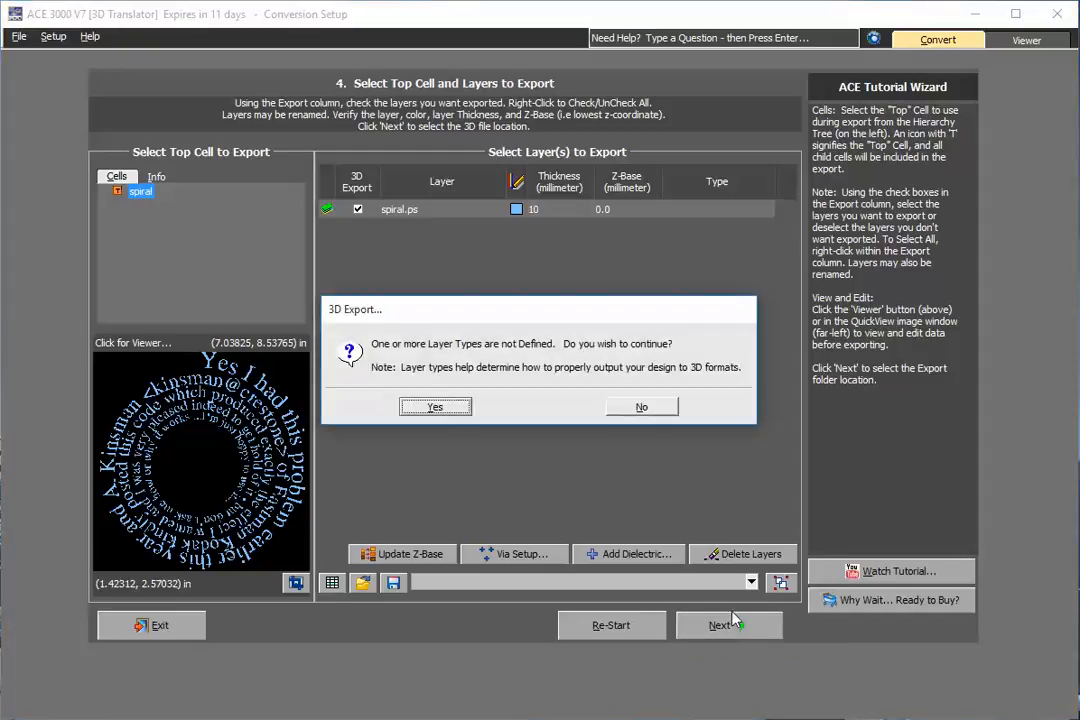
{"action": "mouse_move", "coordinate": [744, 452]}
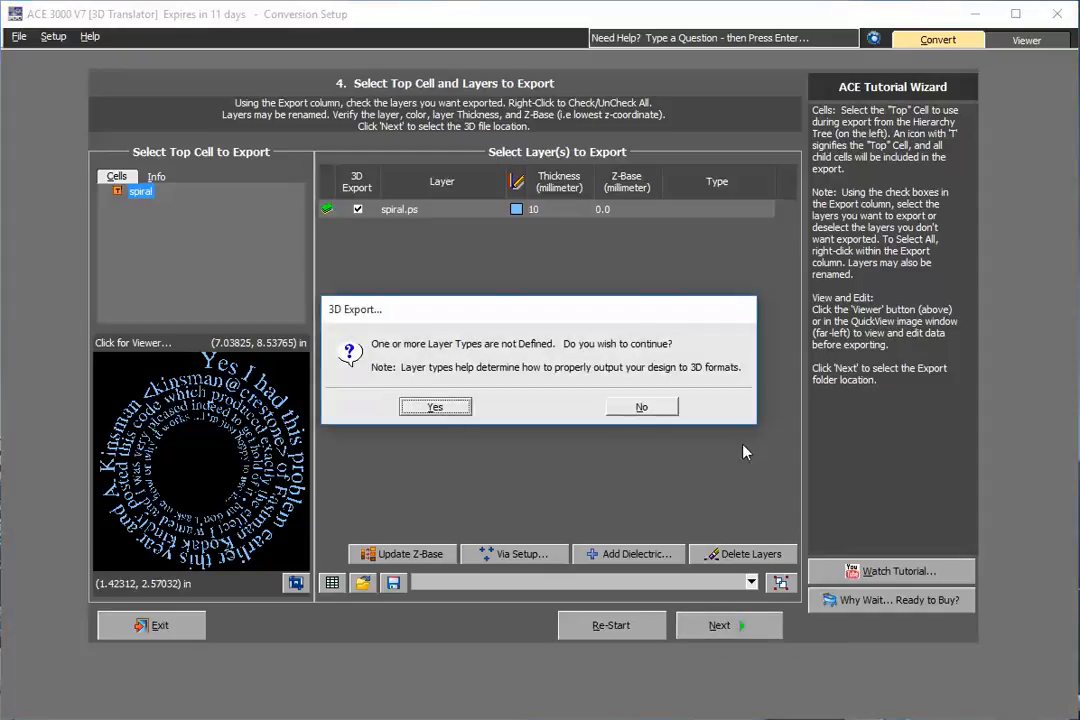
{"action": "left_click", "coordinate": [434, 406]}
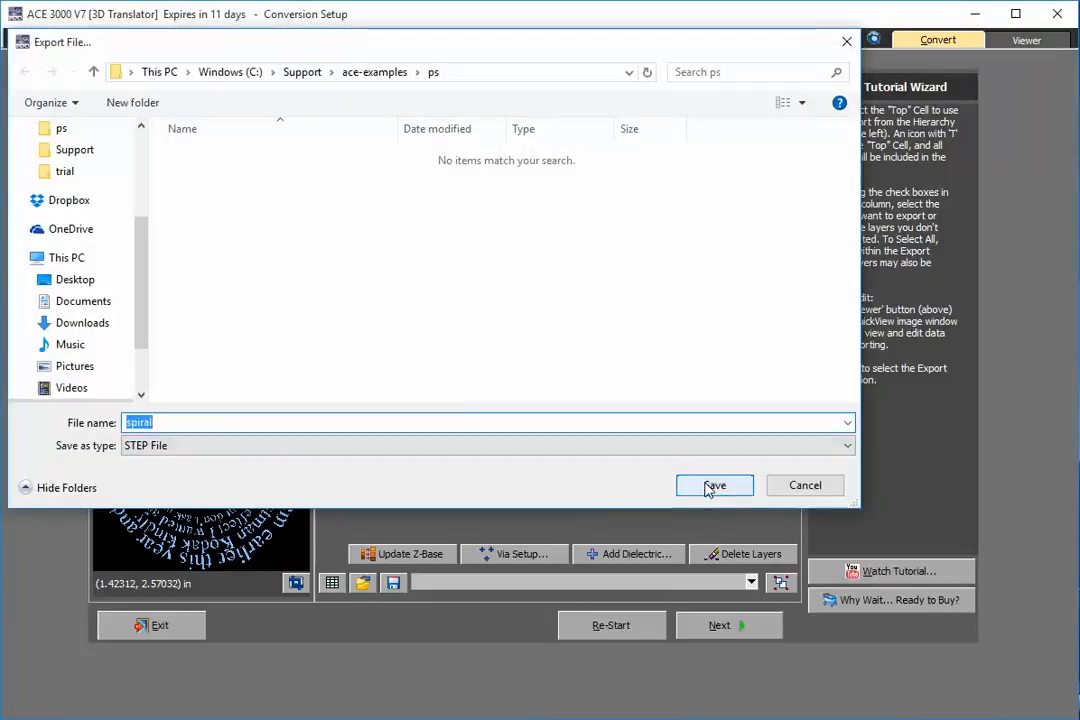
{"action": "left_click", "coordinate": [714, 485]}
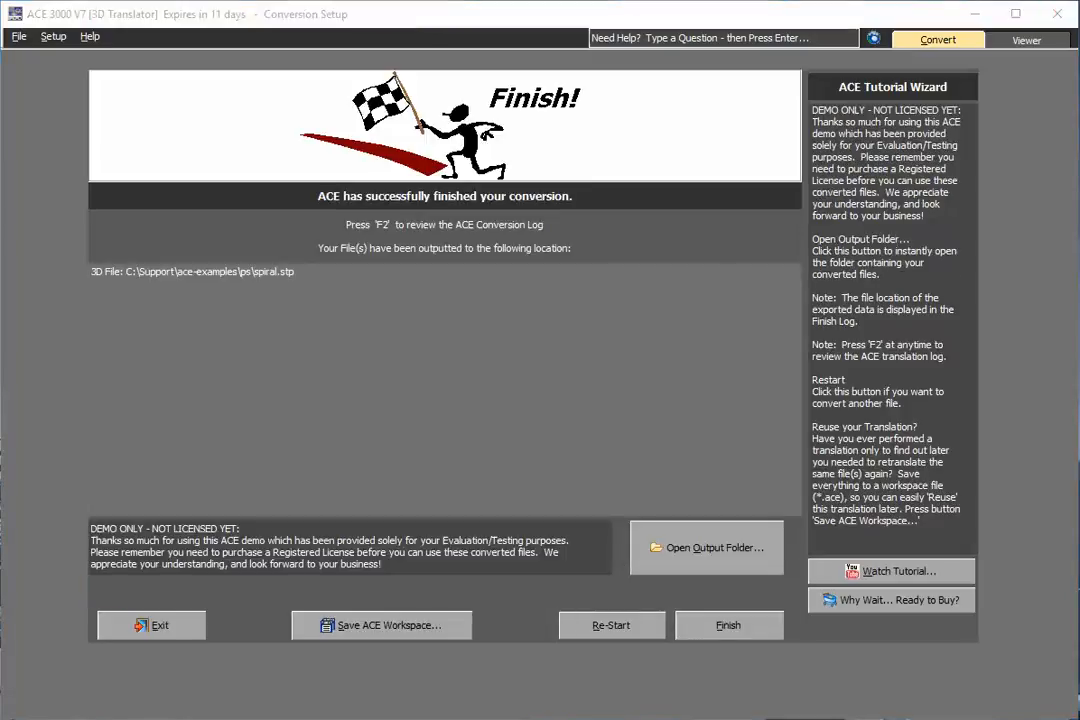
{"action": "mouse_move", "coordinate": [316, 288]}
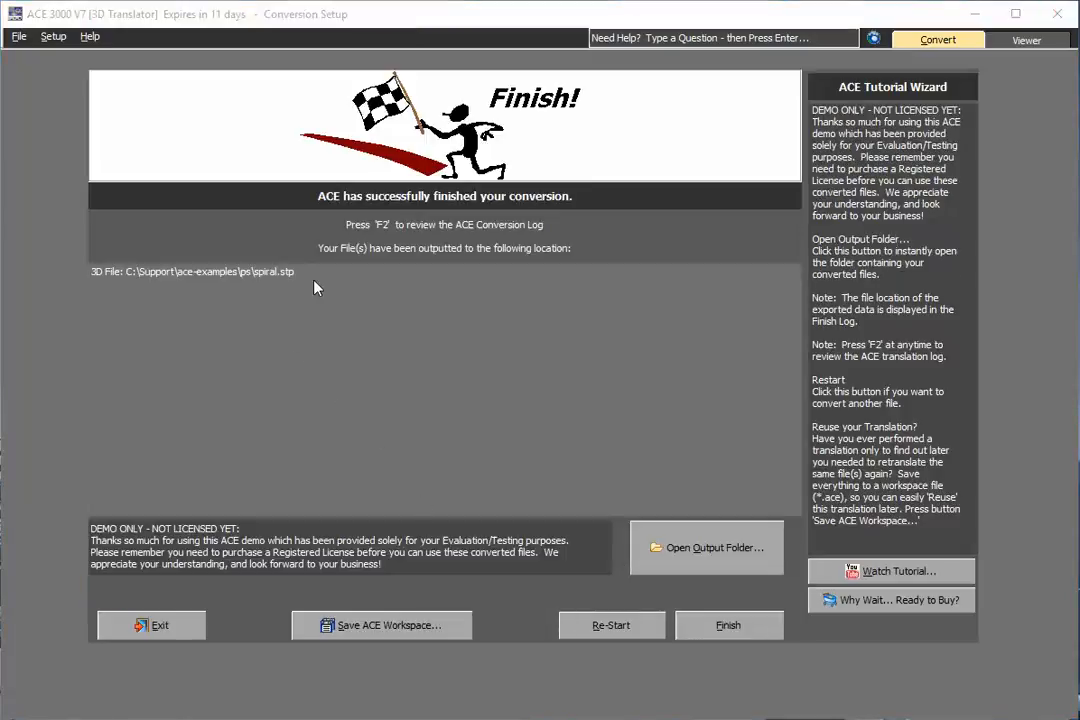
Open the output folder holding spiral.ps and the converted spiral STEP file.
{"action": "left_click", "coordinate": [707, 547]}
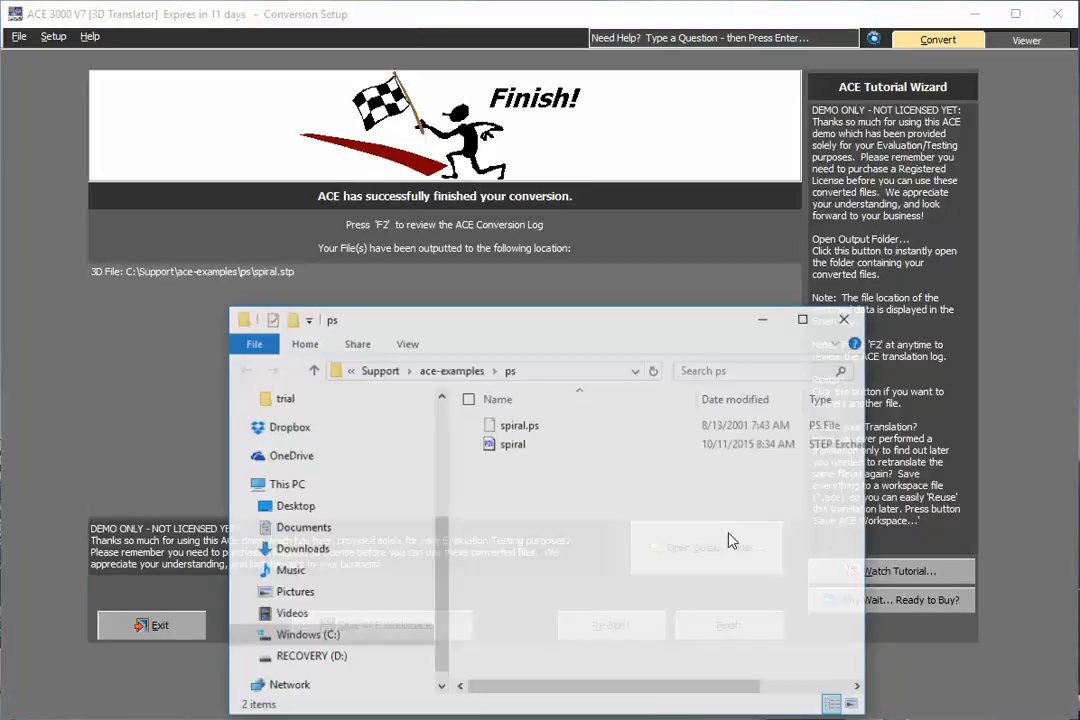
{"action": "left_click", "coordinate": [511, 443]}
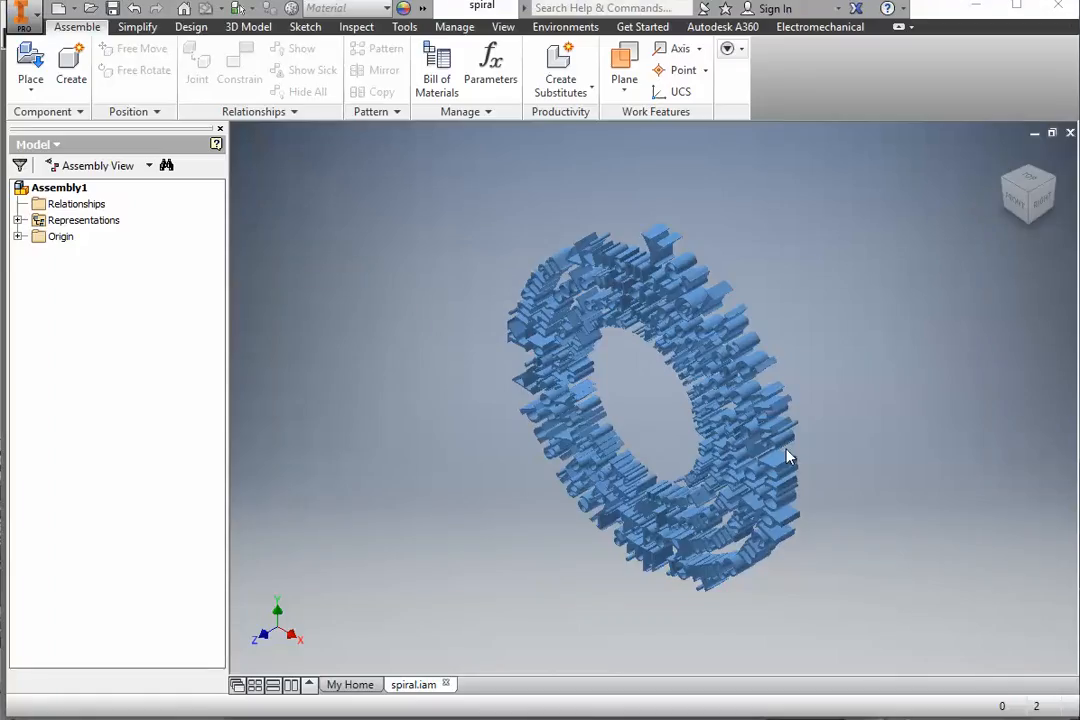
{"action": "mouse_move", "coordinate": [868, 317]}
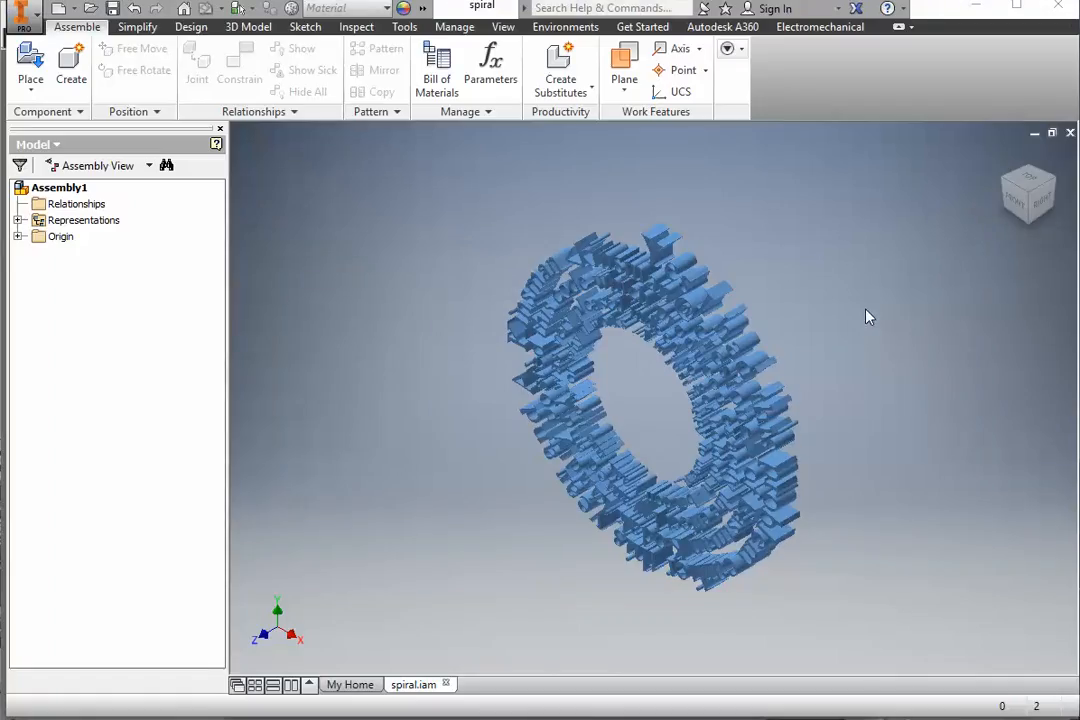
{"action": "mouse_move", "coordinate": [1035, 202]}
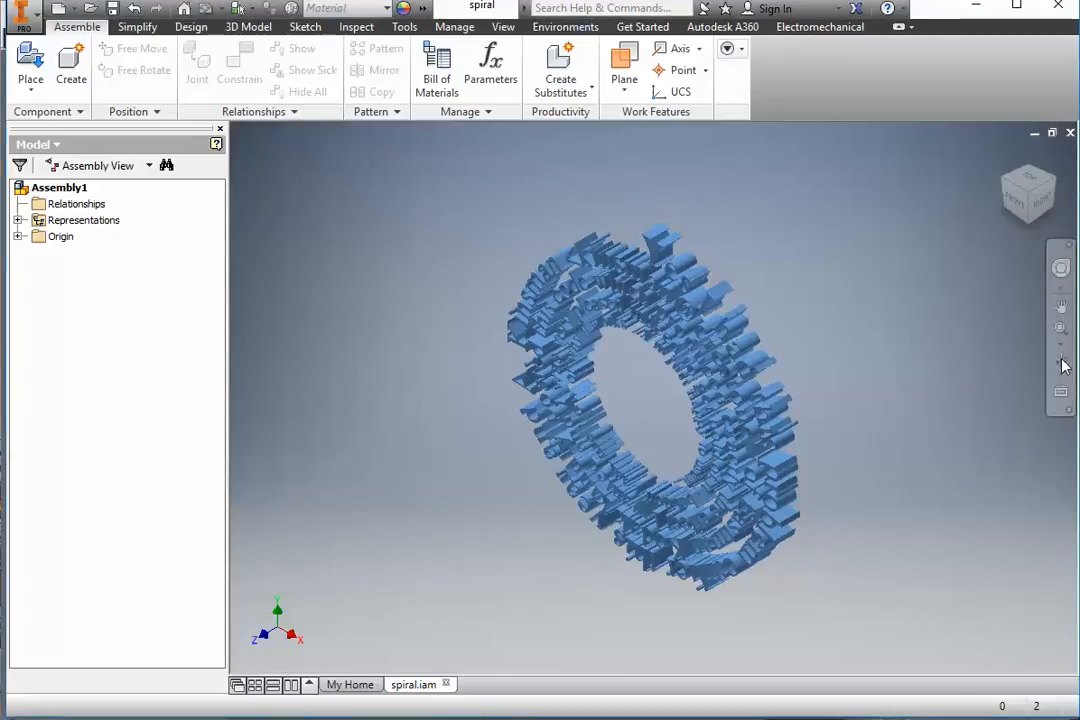
{"action": "mouse_move", "coordinate": [791, 359]}
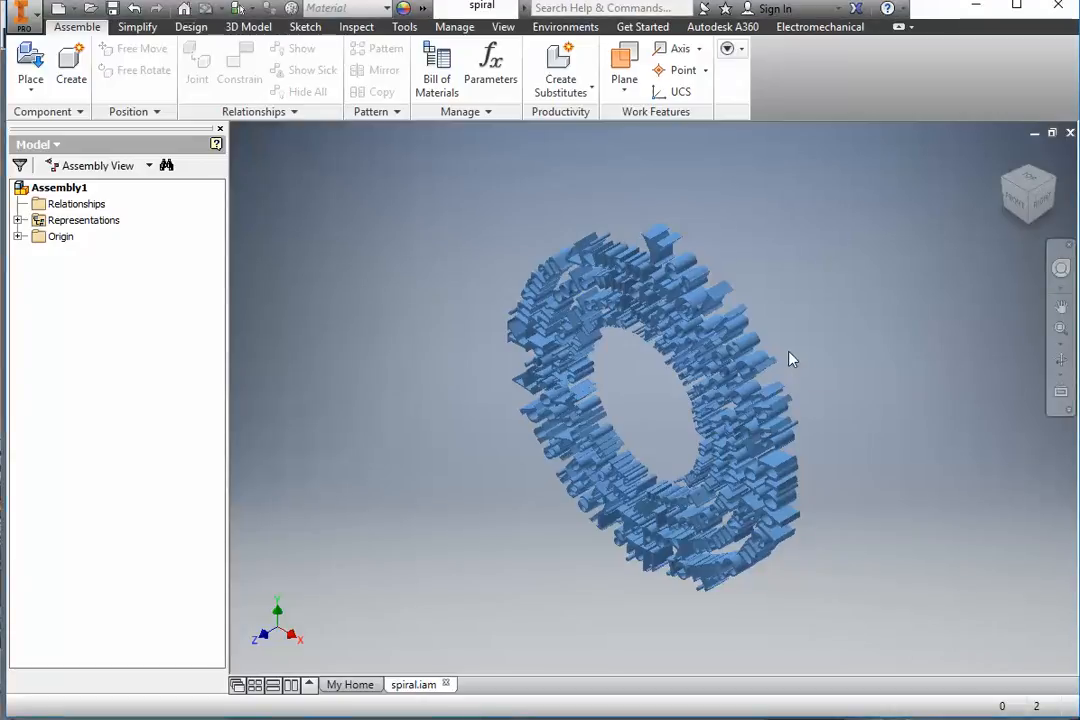